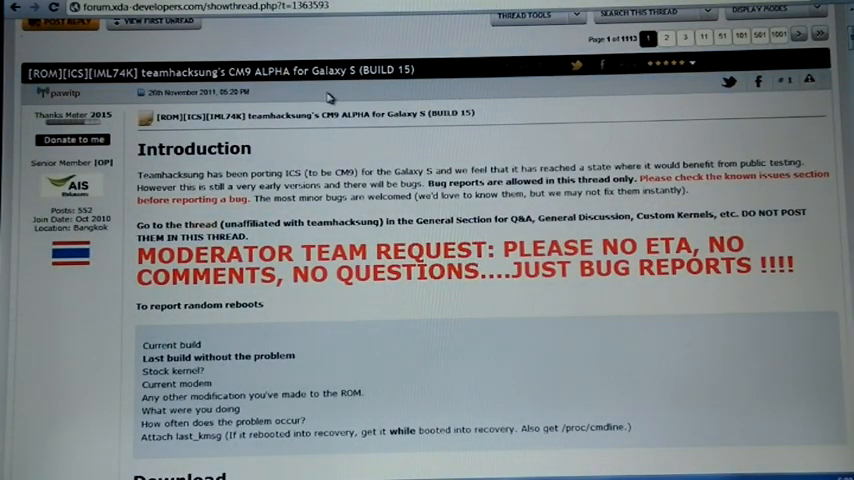
pyautogui.moveTo(344, 162)
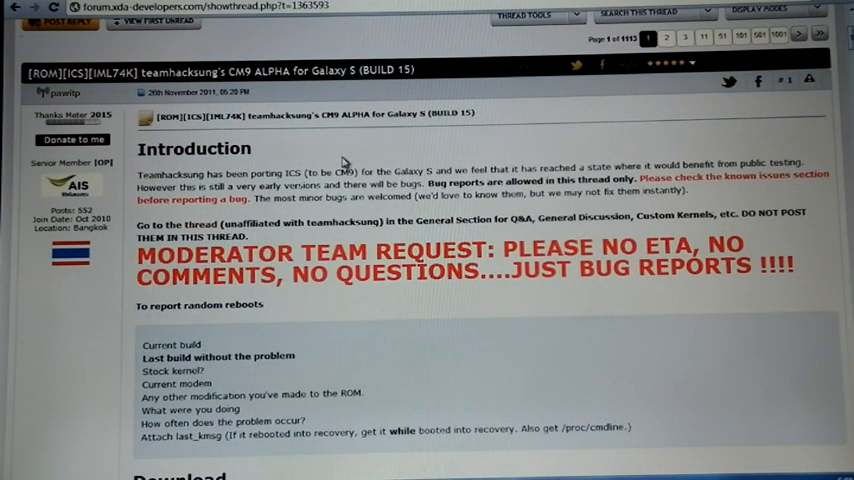
pyautogui.scroll(-3)
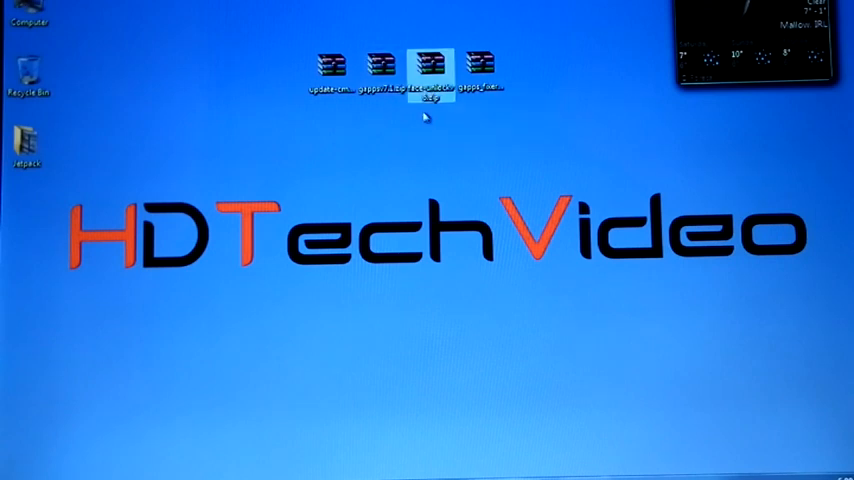
pyautogui.click(482, 64)
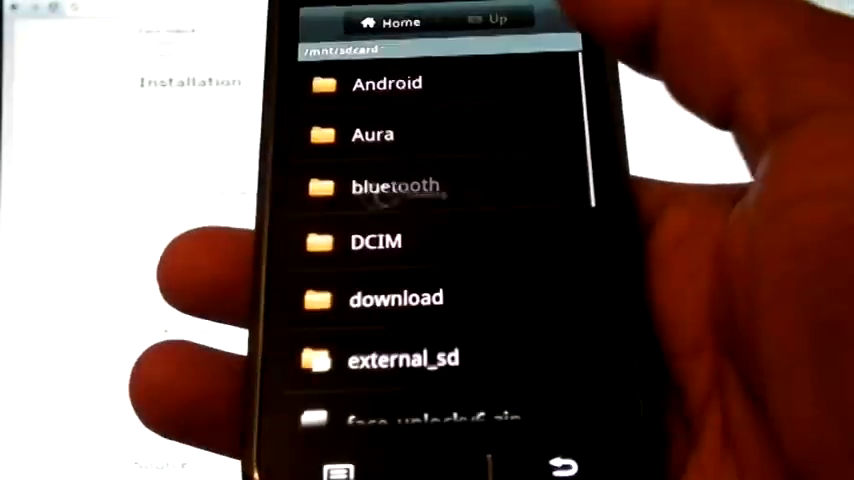
pyautogui.scroll(-3)
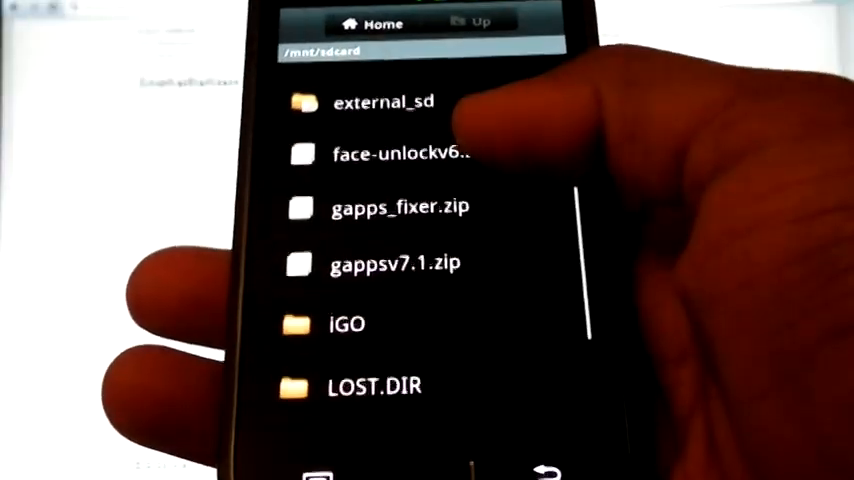
pyautogui.scroll(-3)
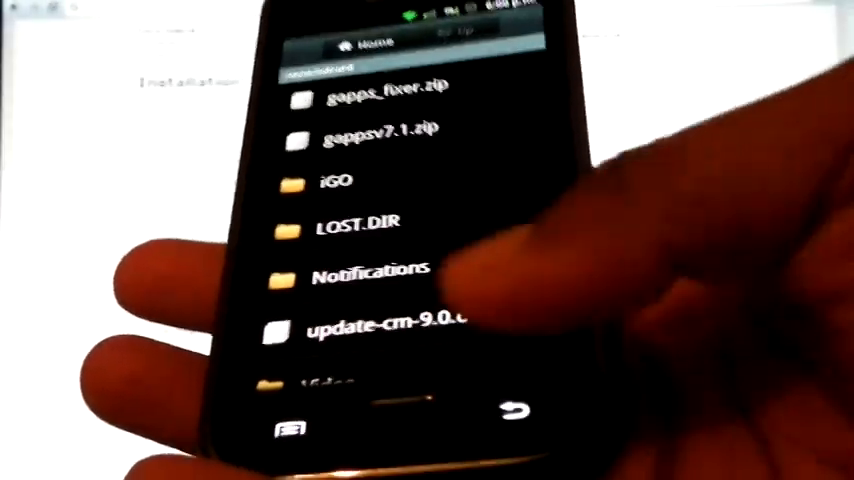